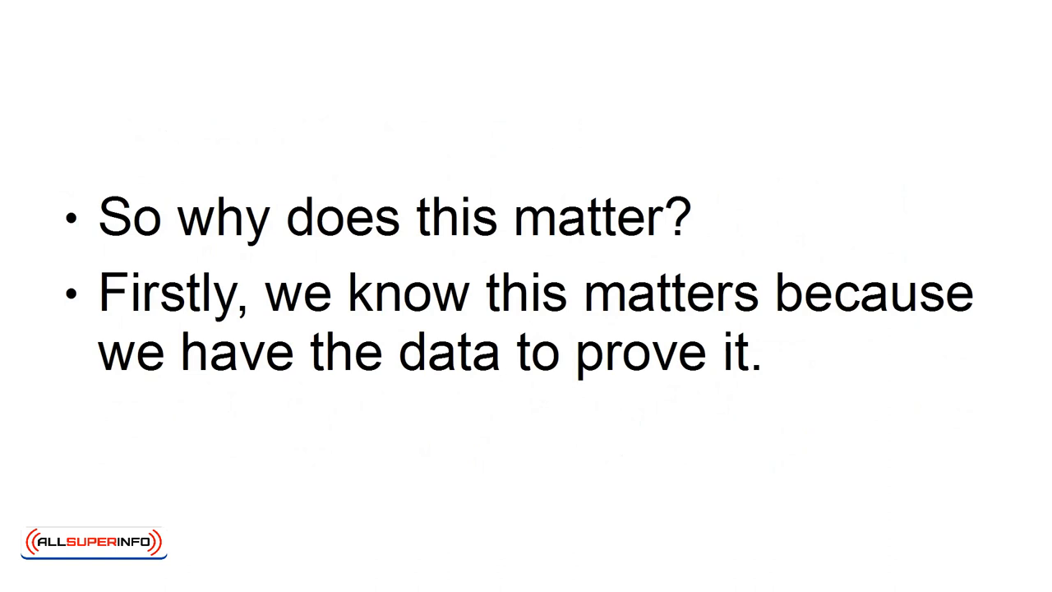
{"action": "key", "text": "Right"}
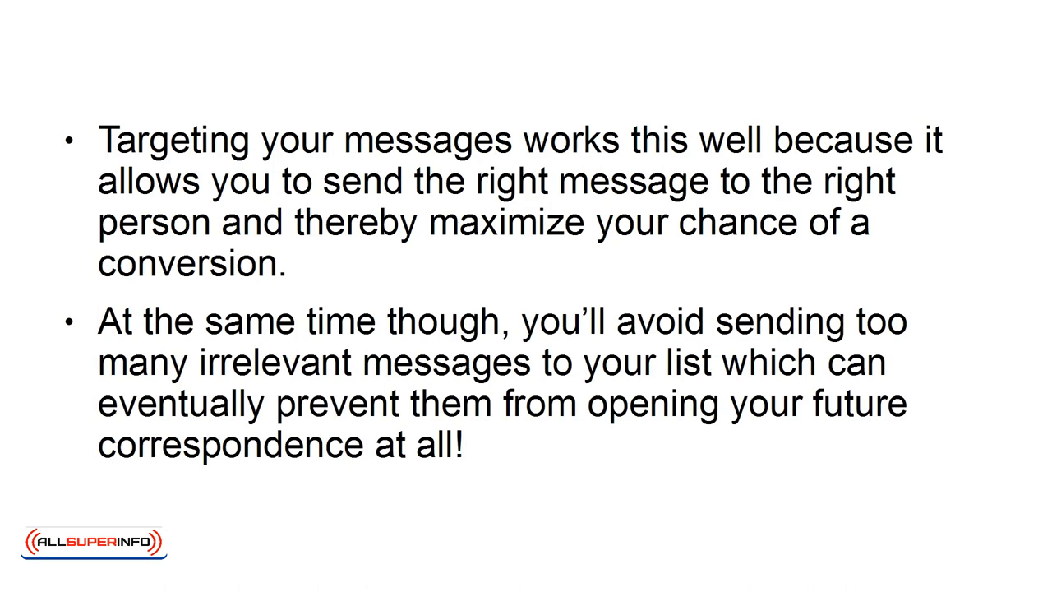
{"action": "key", "text": "Right"}
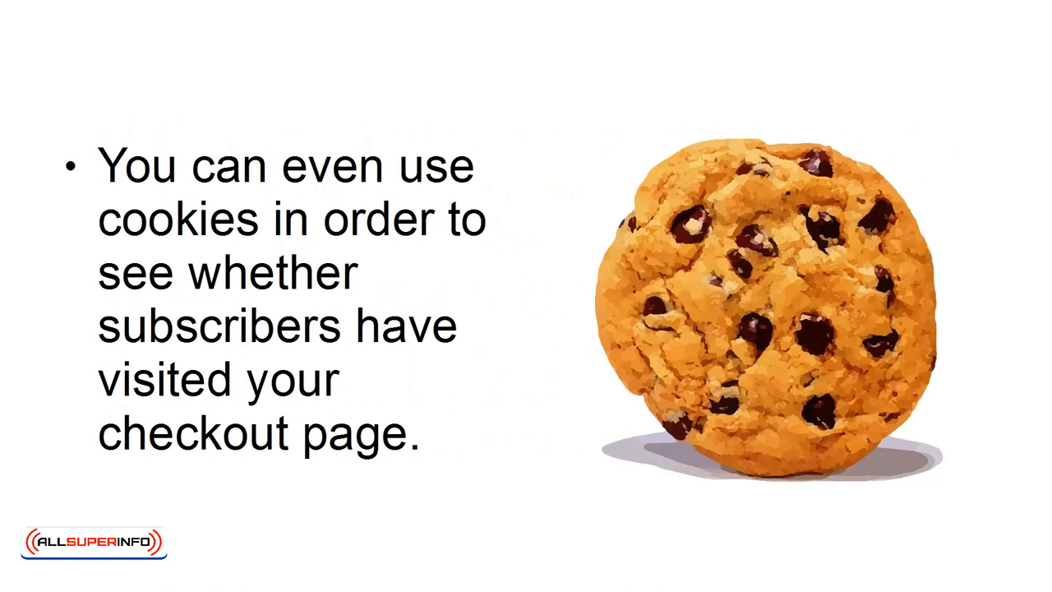
{"action": "key", "text": "Right"}
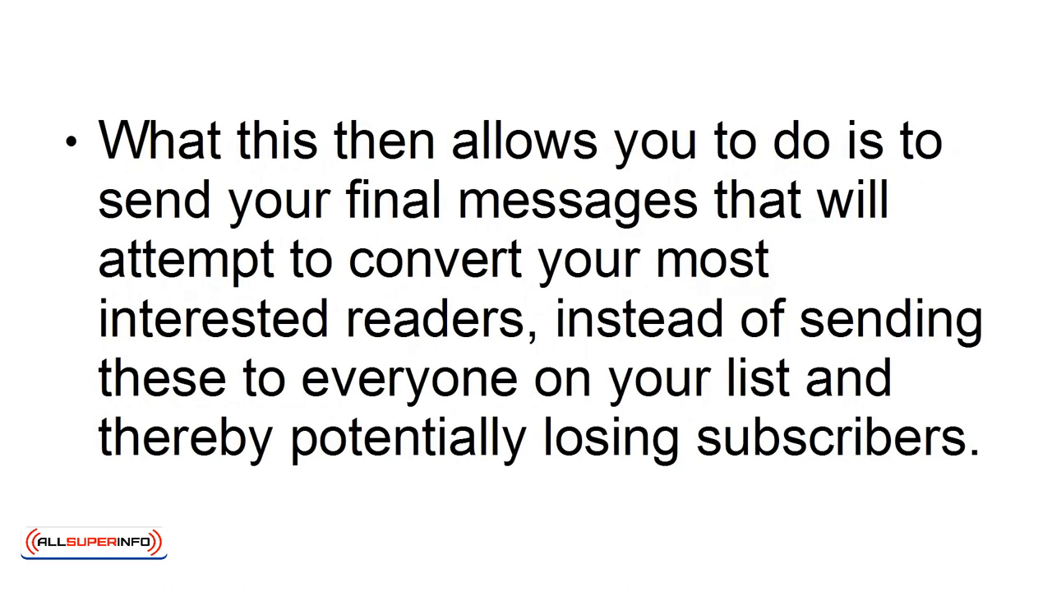